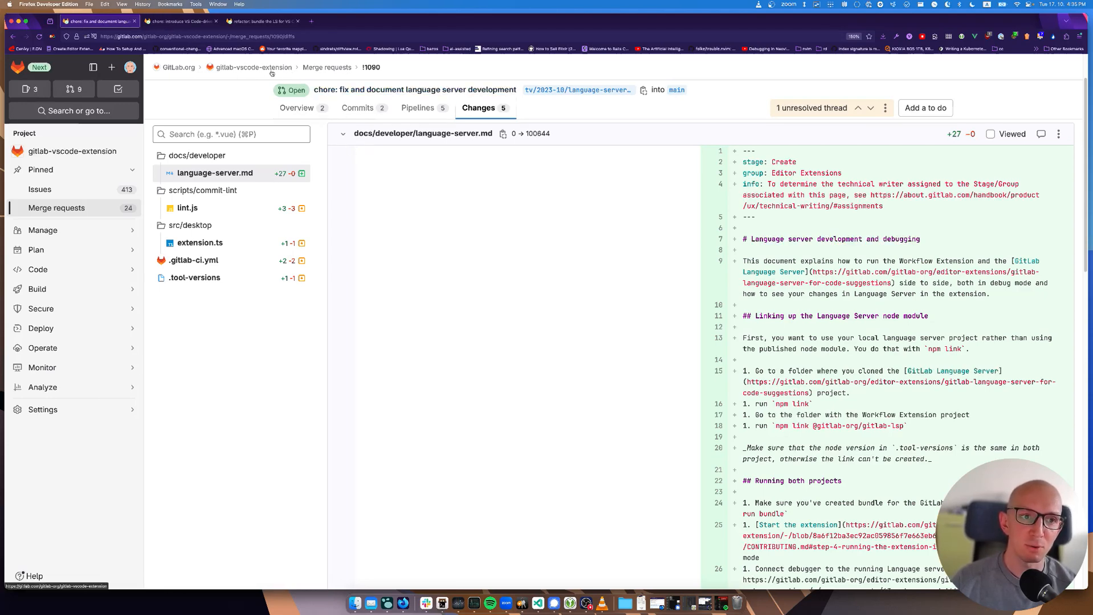
# Step: Review the 'bundle the LS for VS Code' merge request Changes down to the README Node version and bundling section
pyautogui.scroll(-3)
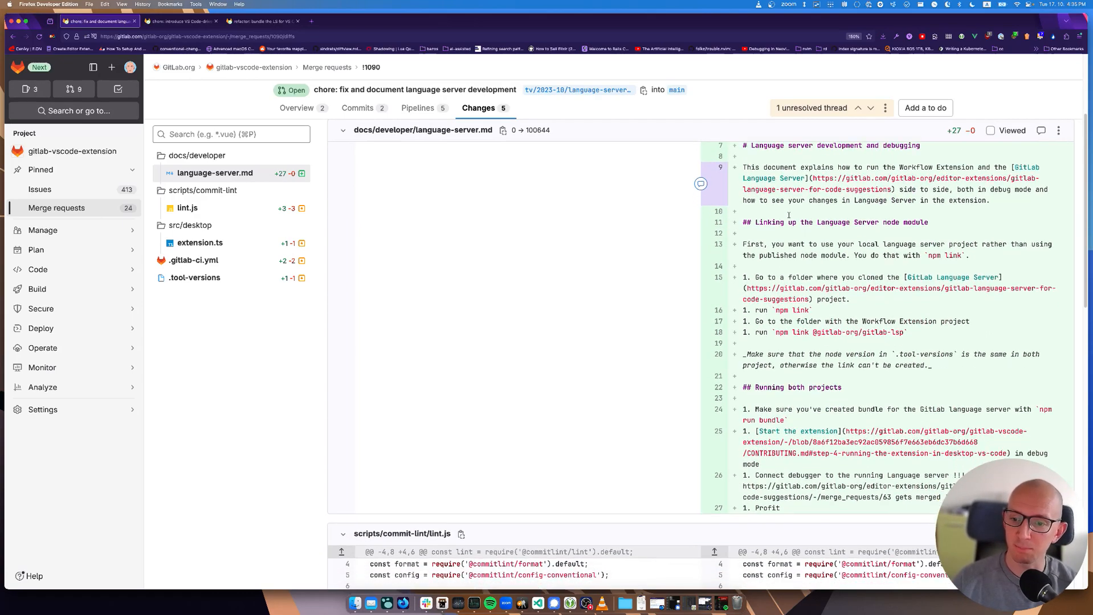
pyautogui.scroll(-3)
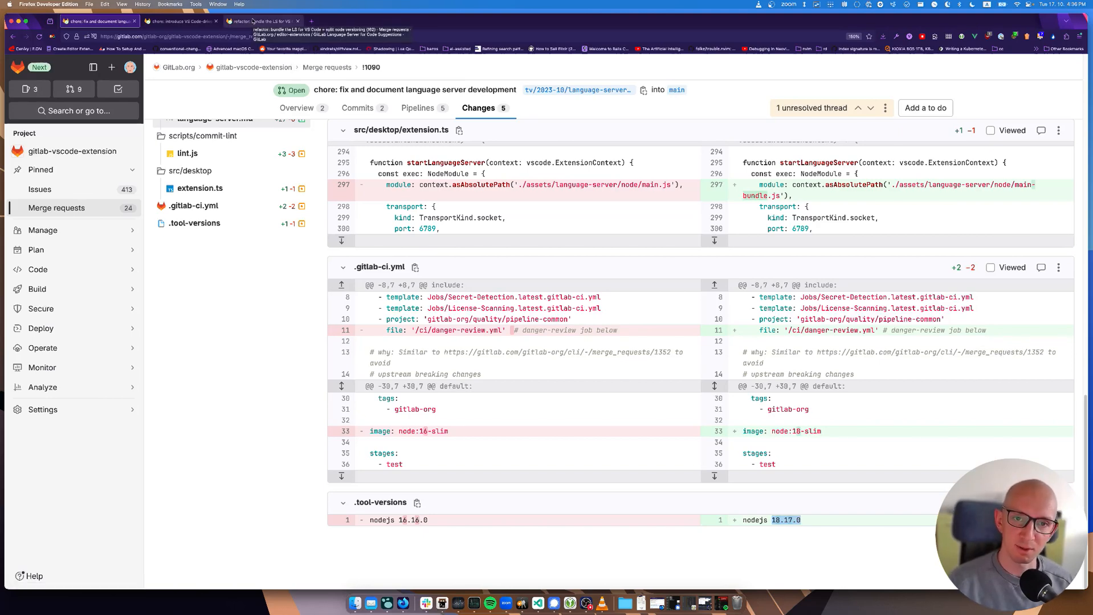
pyautogui.click(261, 21)
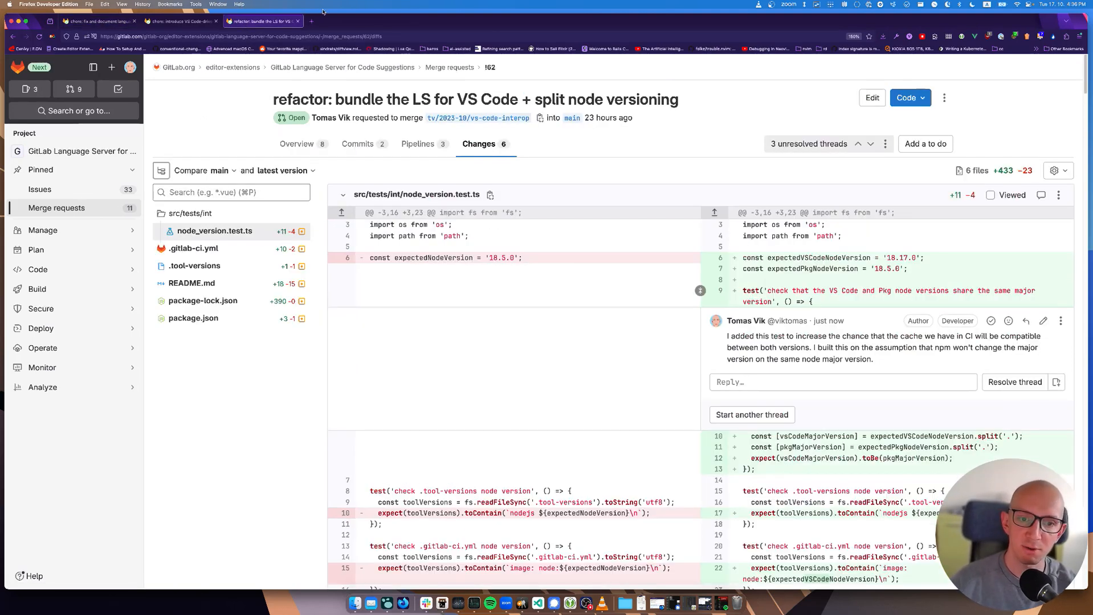
pyautogui.moveTo(520, 172)
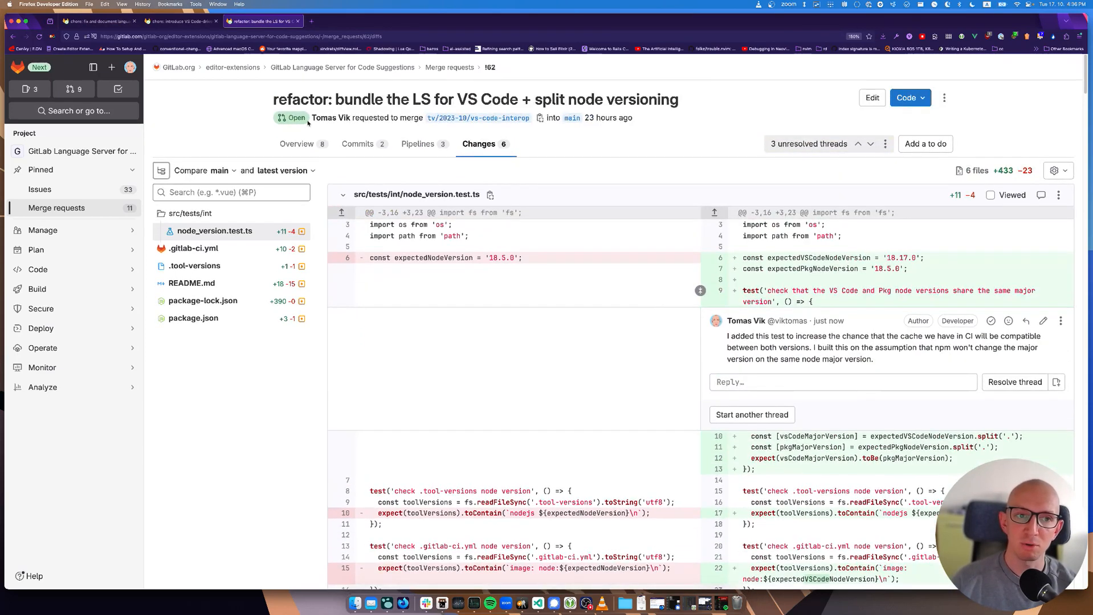
pyautogui.moveTo(298, 84)
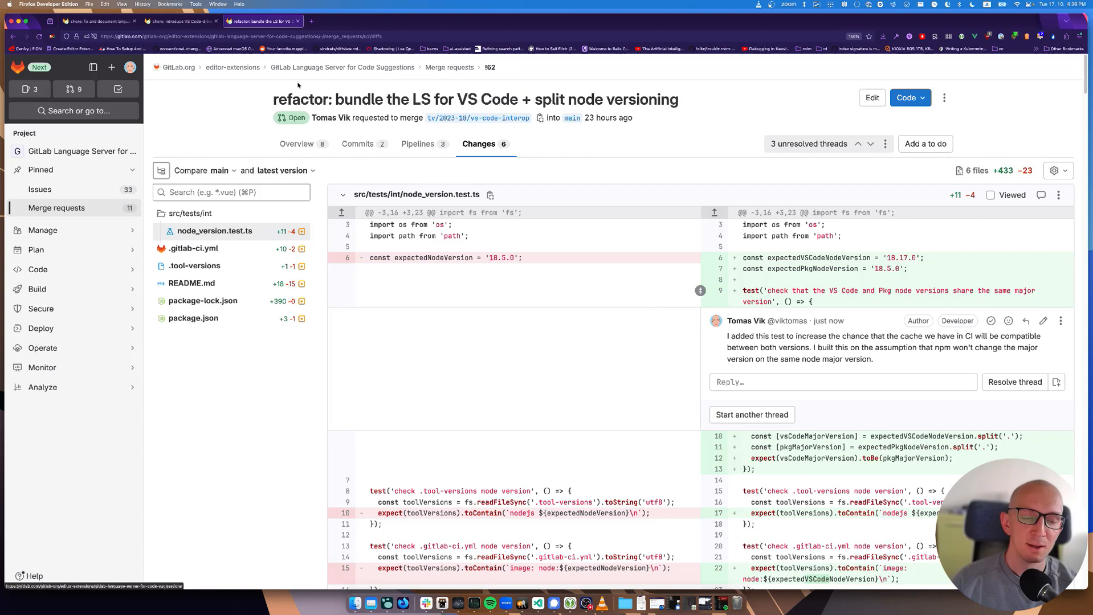
pyautogui.moveTo(333, 67)
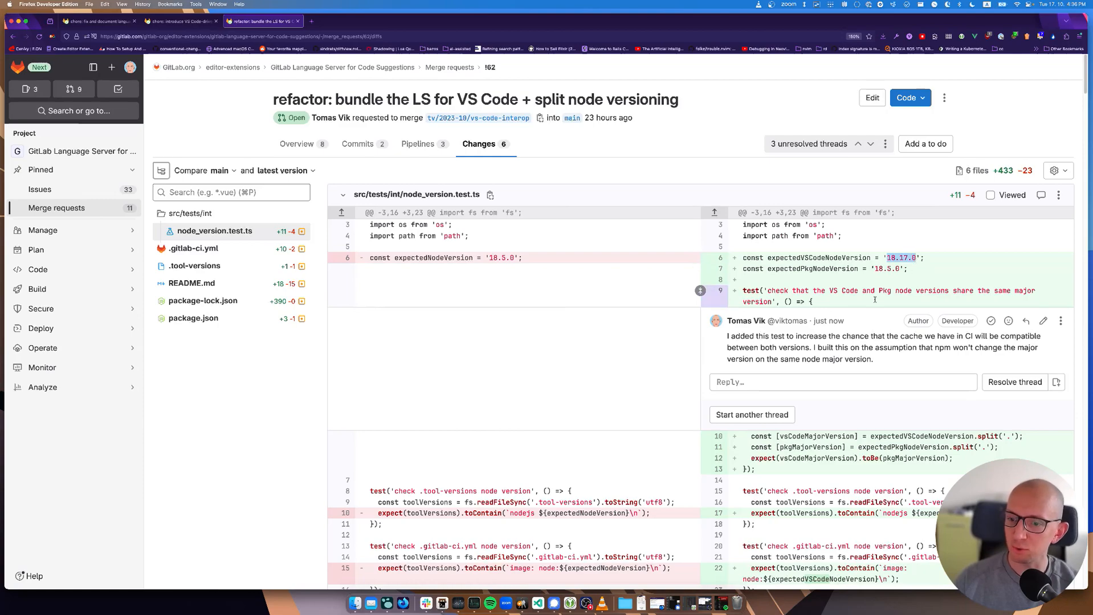
pyautogui.scroll(-3)
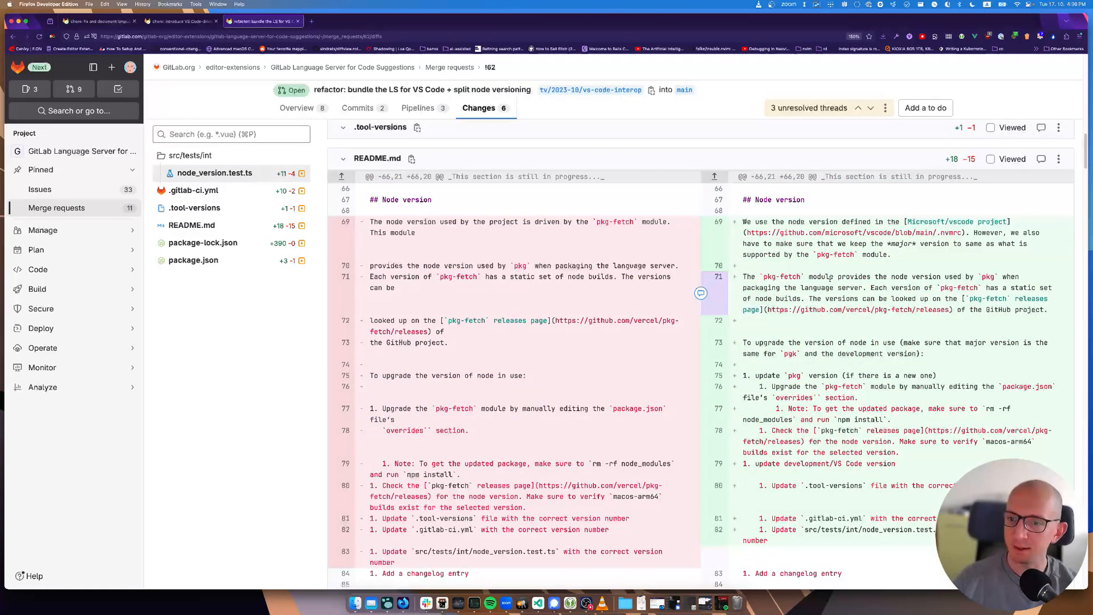
pyautogui.scroll(-3)
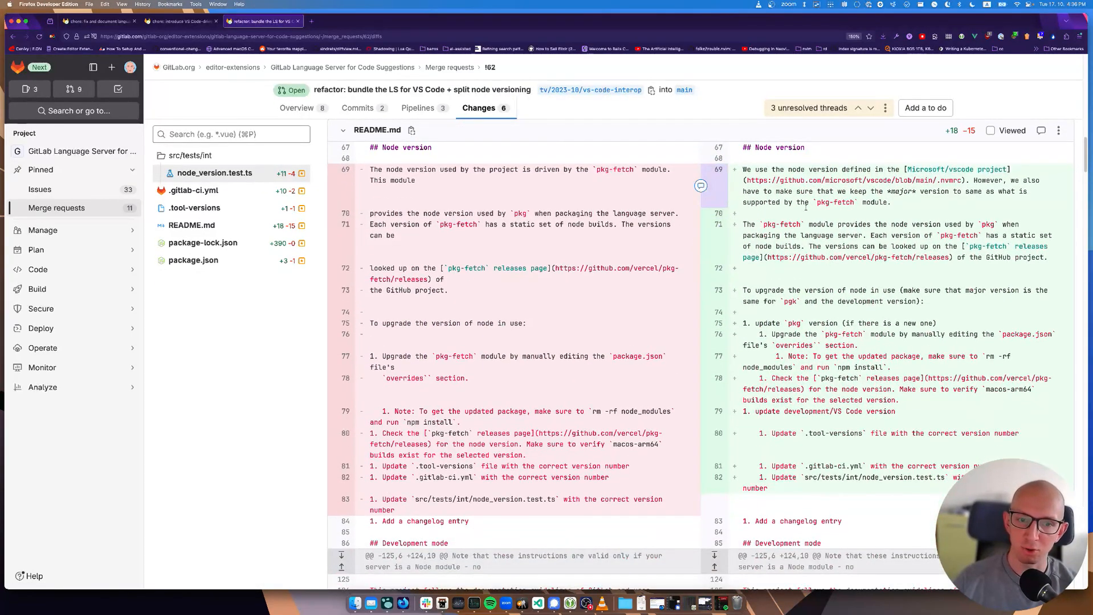
pyautogui.scroll(-3)
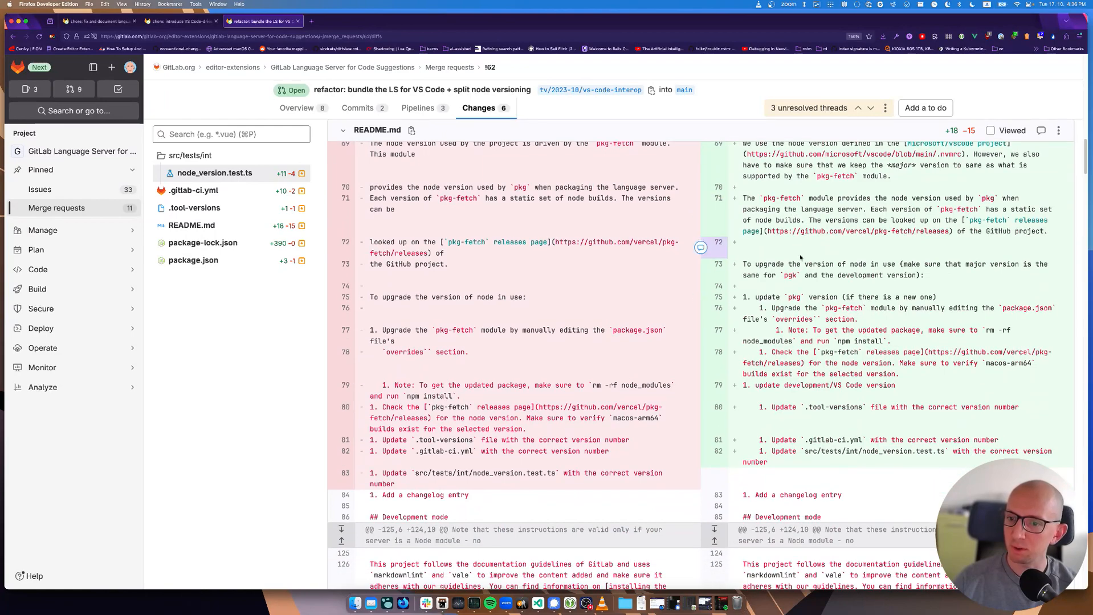
pyautogui.click(201, 243)
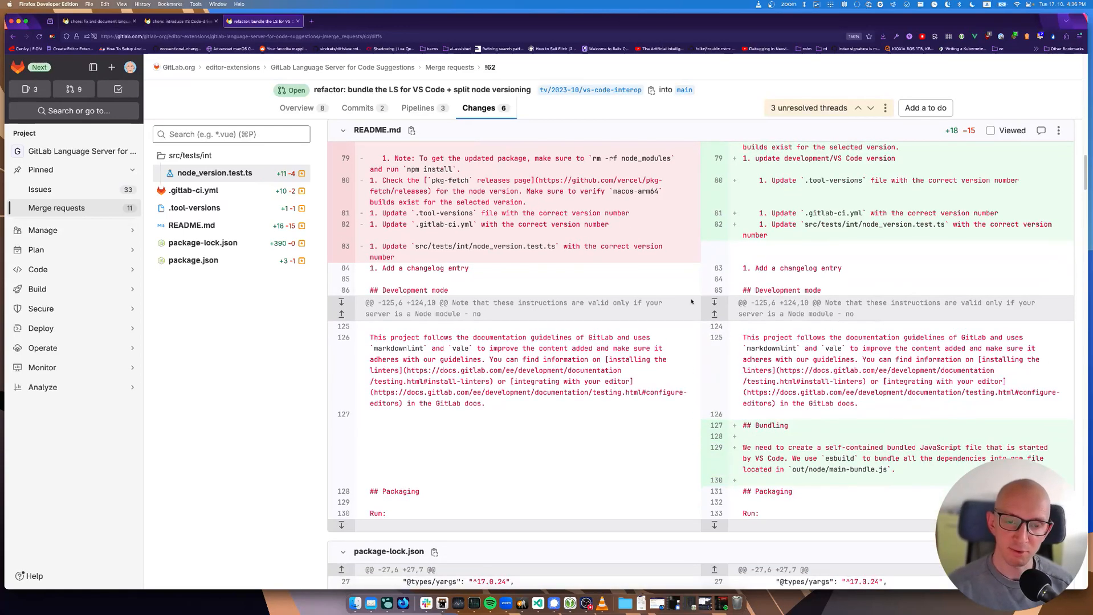
pyautogui.moveTo(577, 161)
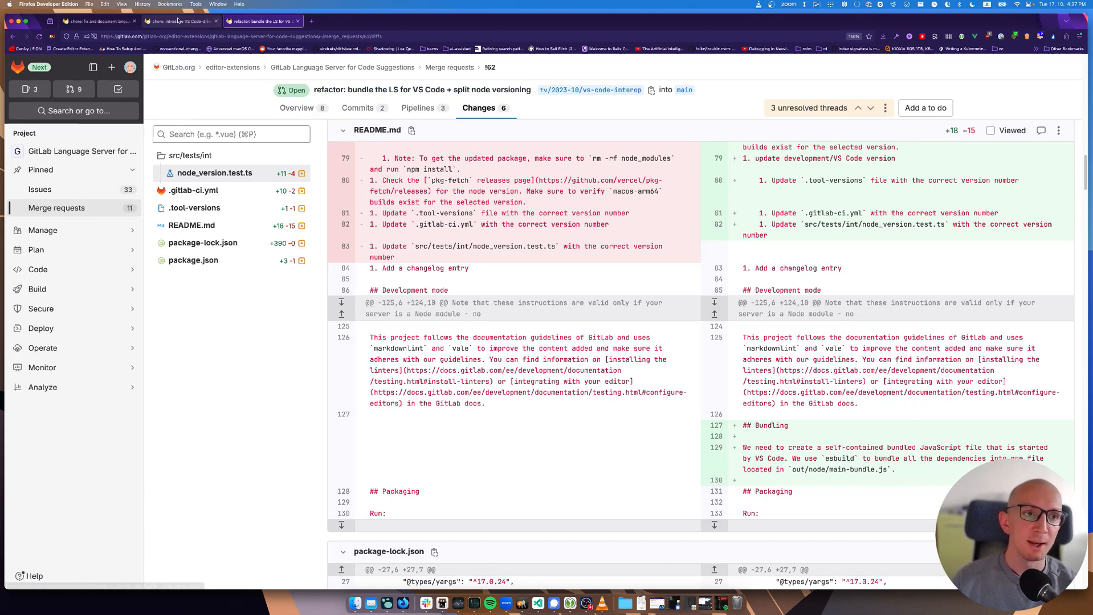
# Step: View the launch.json diff in the 'introduce VS Code-driven debugging' merge request
pyautogui.click(182, 20)
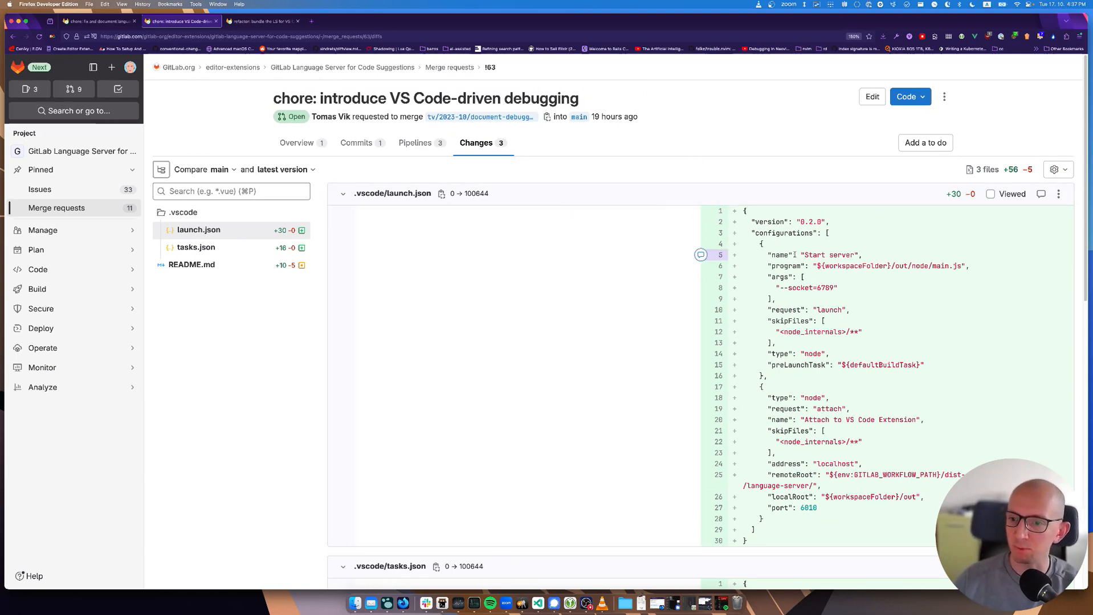
pyautogui.scroll(-3)
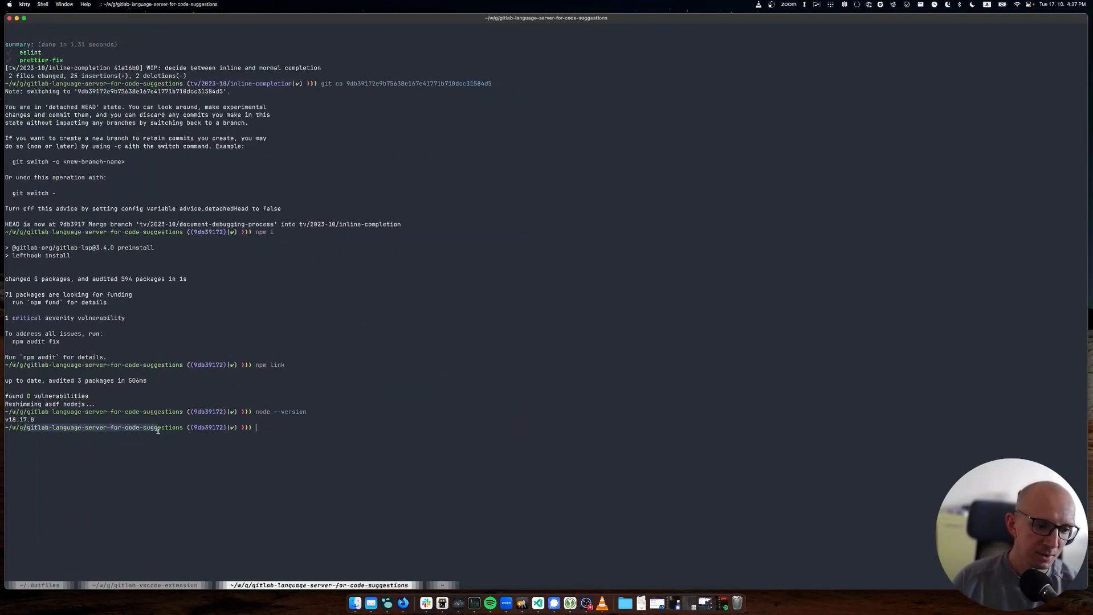
pyautogui.moveTo(307, 448)
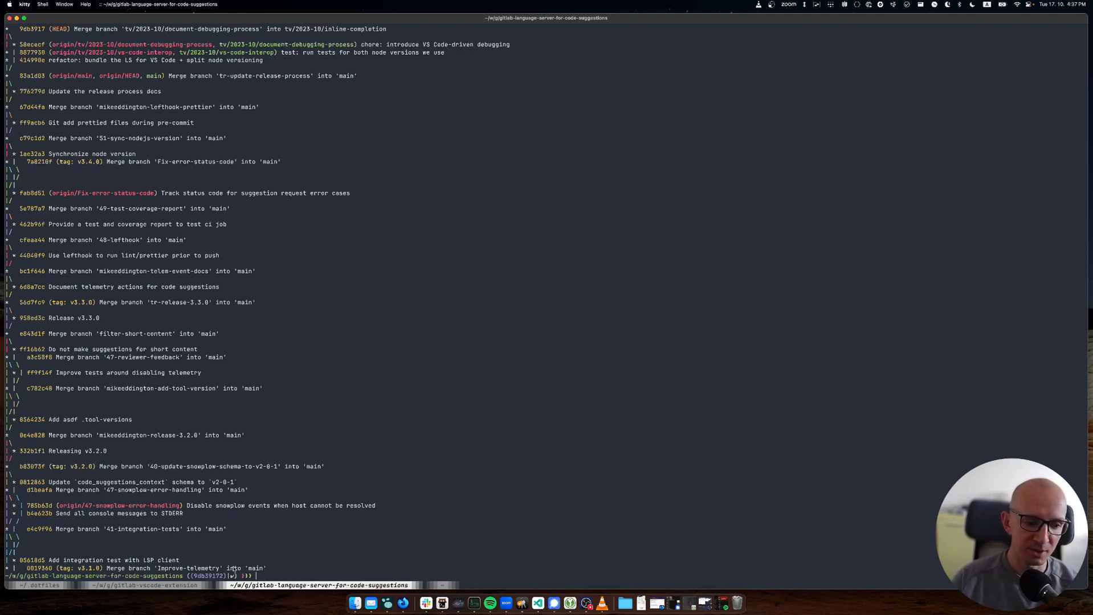
# Step: Confirm Node v18.17.0 with node --version and run npm link in the language server repo
pyautogui.write('node --version')
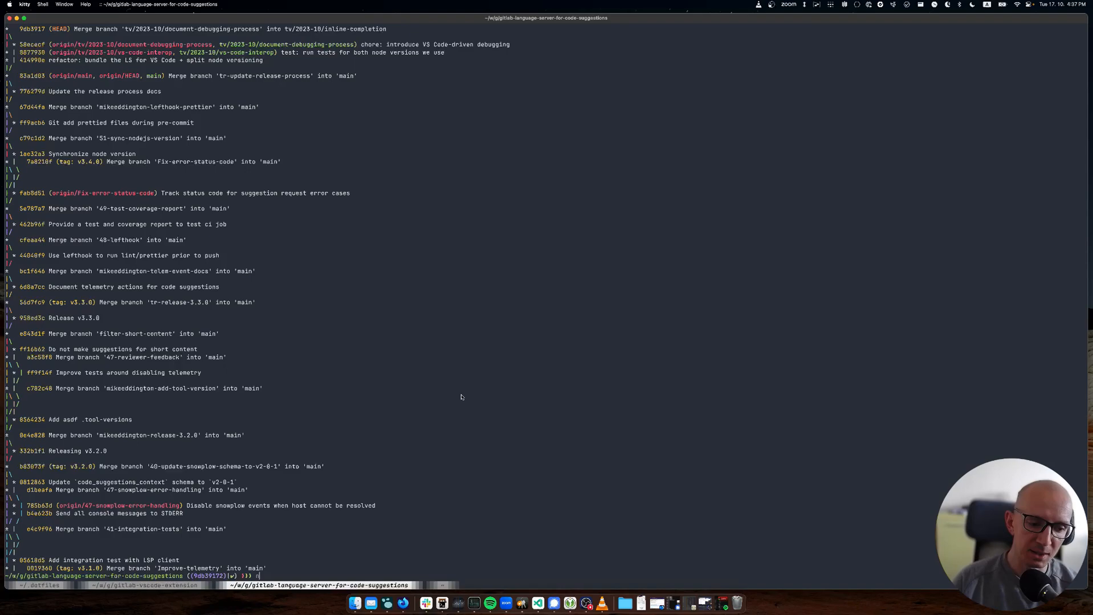
pyautogui.write('npm link')
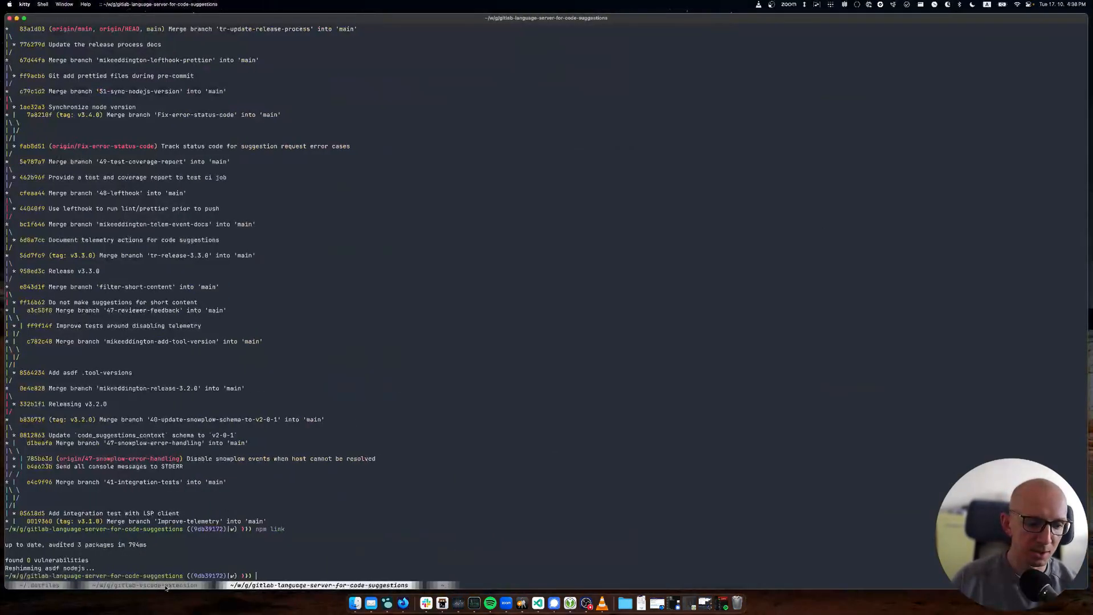
pyautogui.click(136, 589)
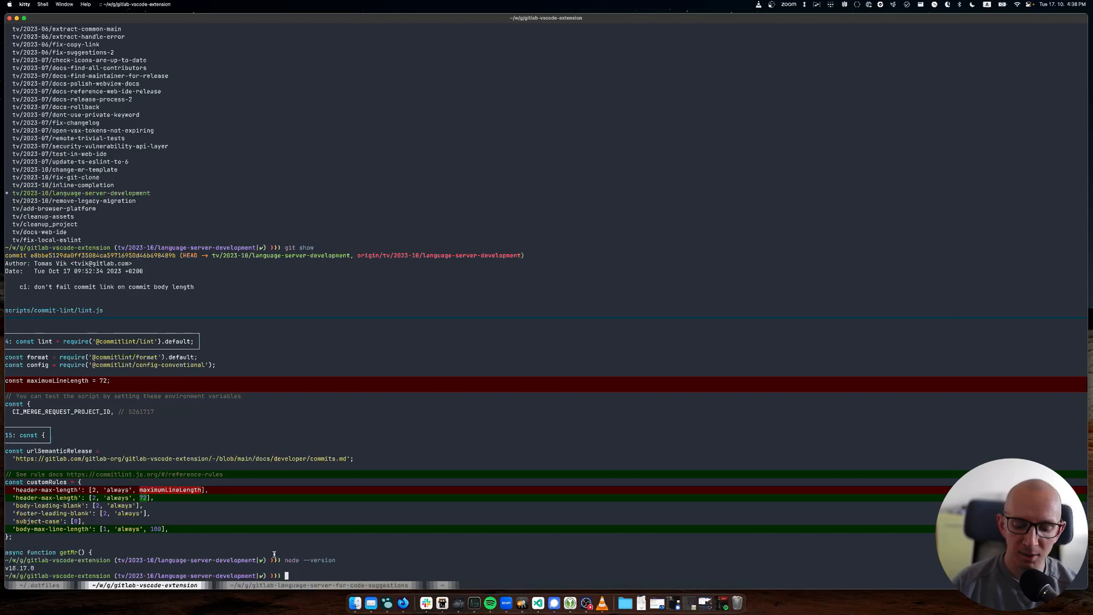
pyautogui.write('npm link @gitlab-org/gitlab-lsp')
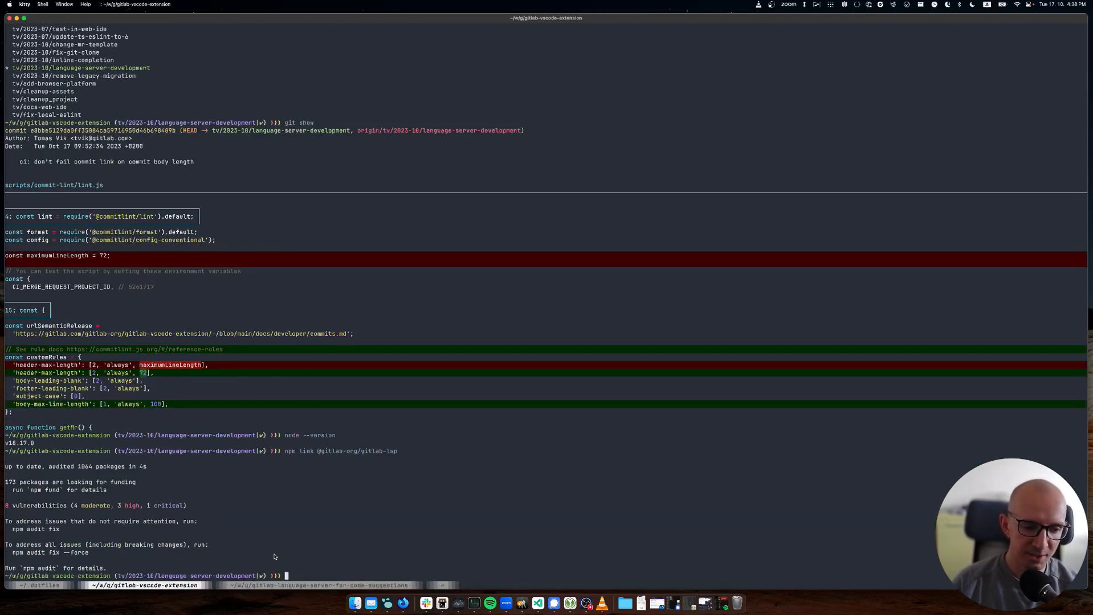
pyautogui.write('ls node_modules/@gitlab-org')
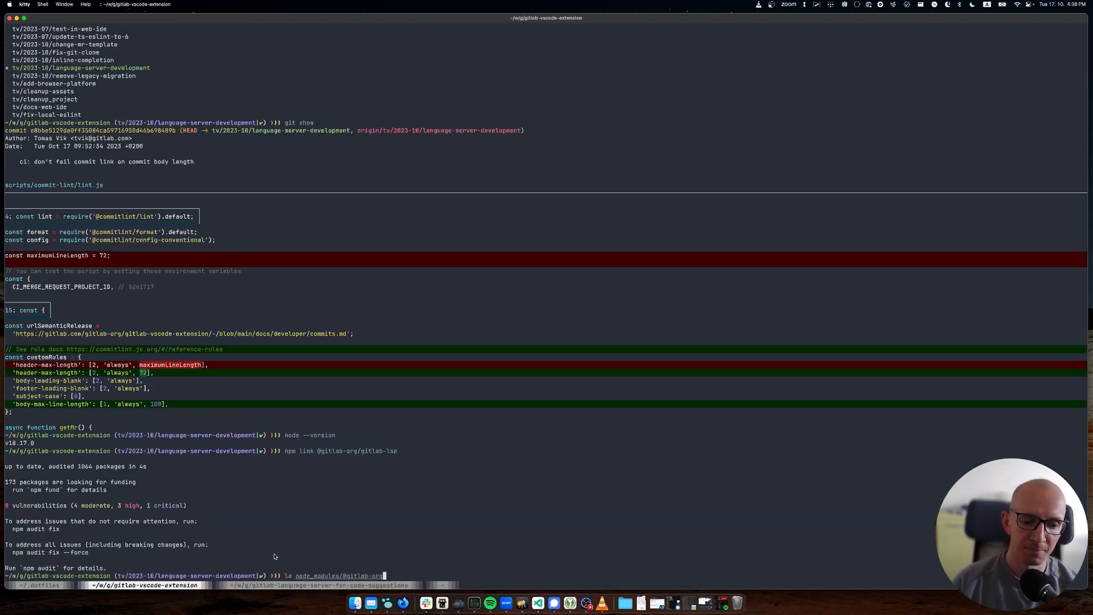
pyautogui.press('Enter')
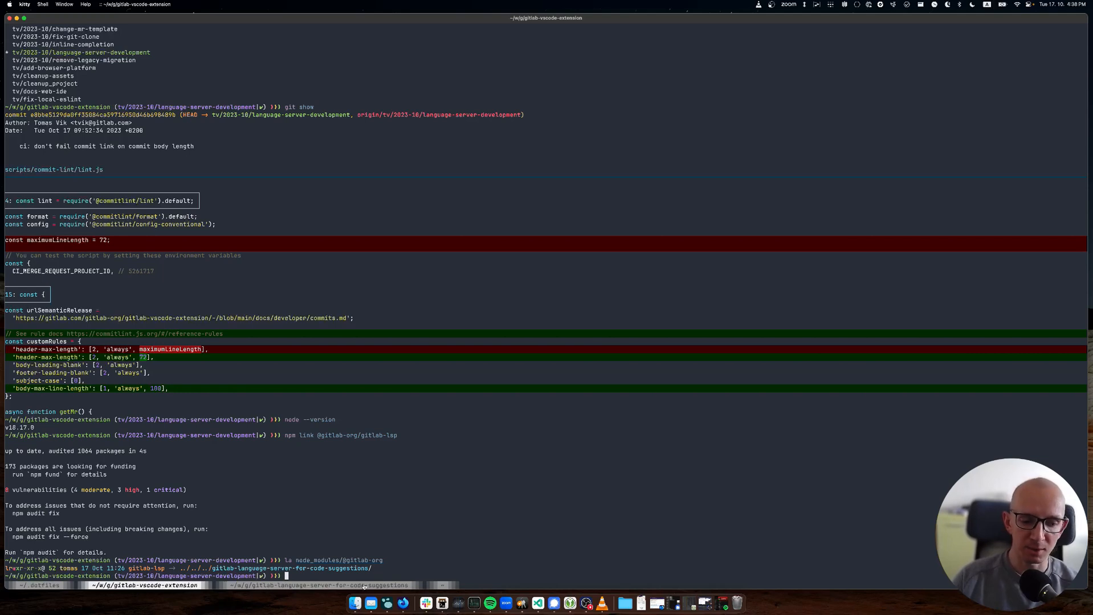
pyautogui.click(312, 586)
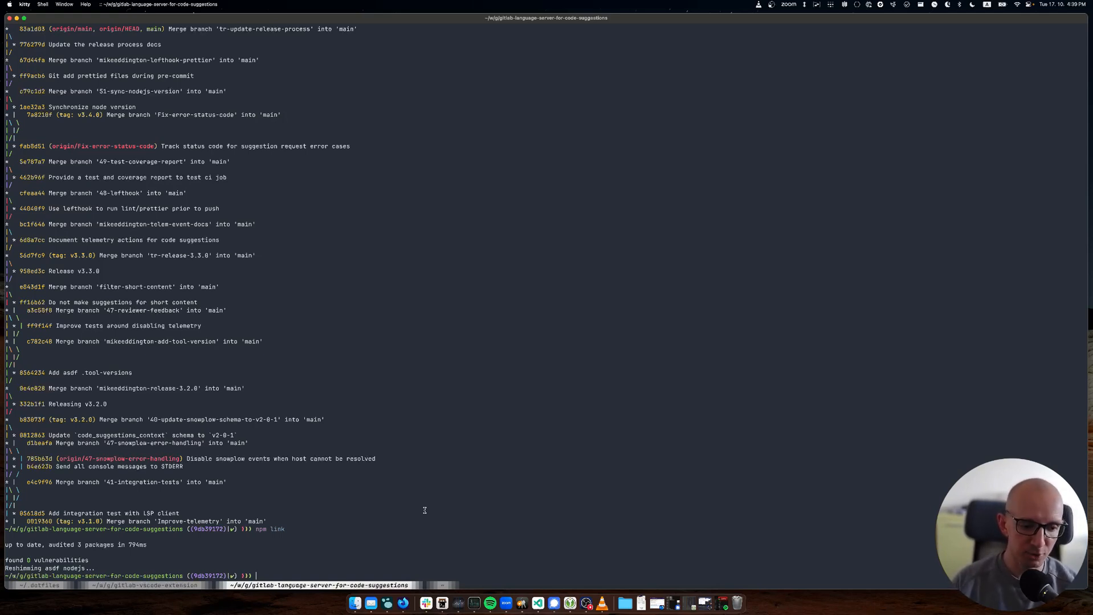
# Step: Enter GITLAB_WORKFLOW_PATH=/Users/tomas/workspace/gl/gitlab-vscode-extension code . at the language server prompt
pyautogui.write('GITLAB_WORKFLOW_PATH=/Users/tomas/workspace/gl/gitlab-vscode-extension code .')
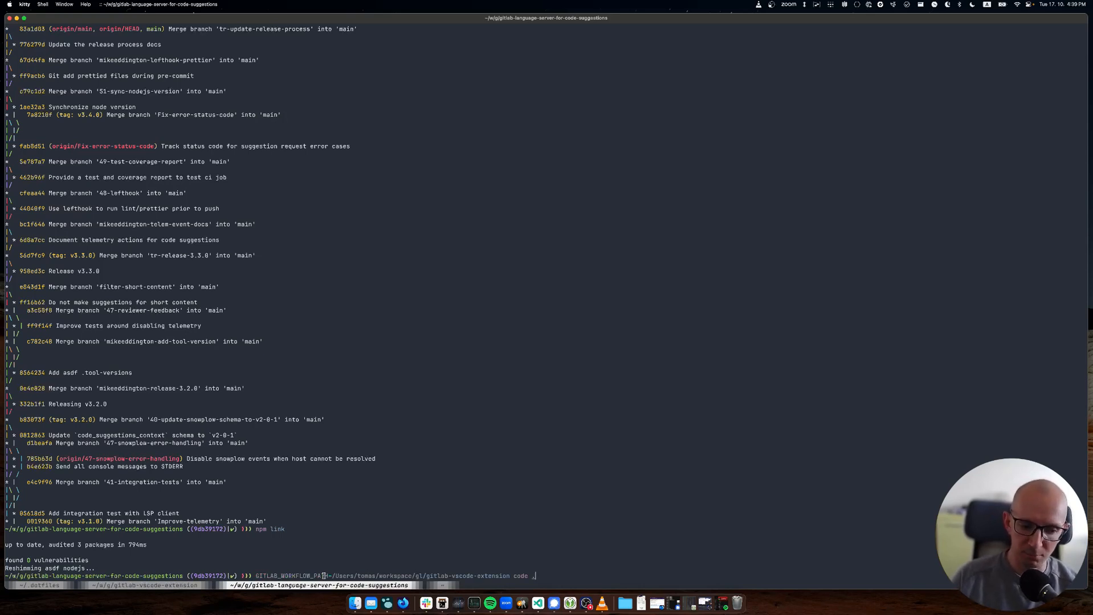
pyautogui.moveTo(488, 576)
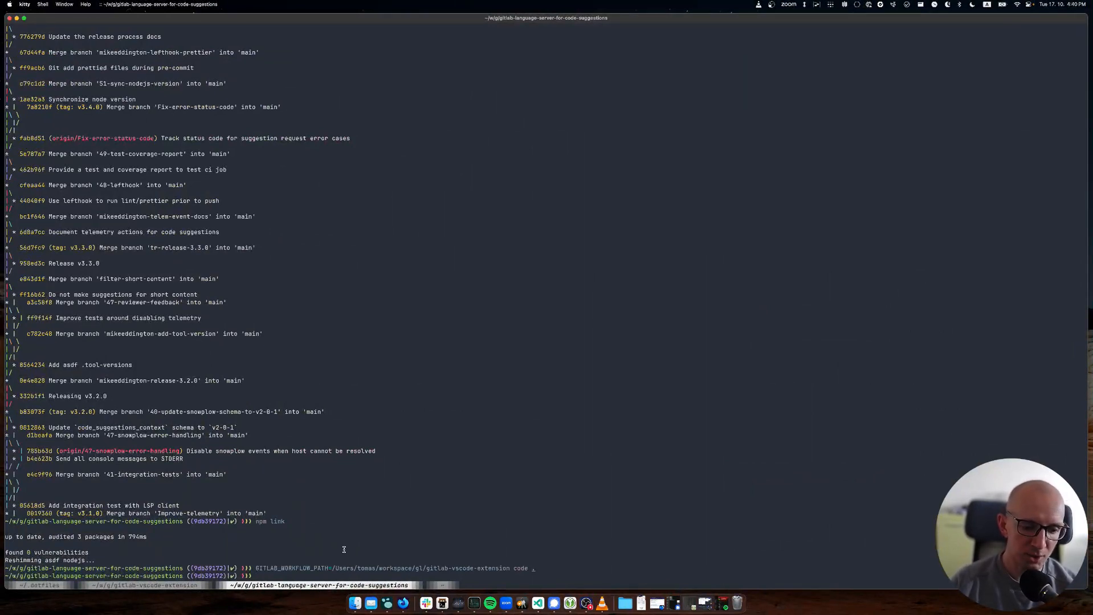
# Step: Run npm run bundle to build out/node/main-bundle.js, then move to the extension project
pyautogui.write('npm run bundle')
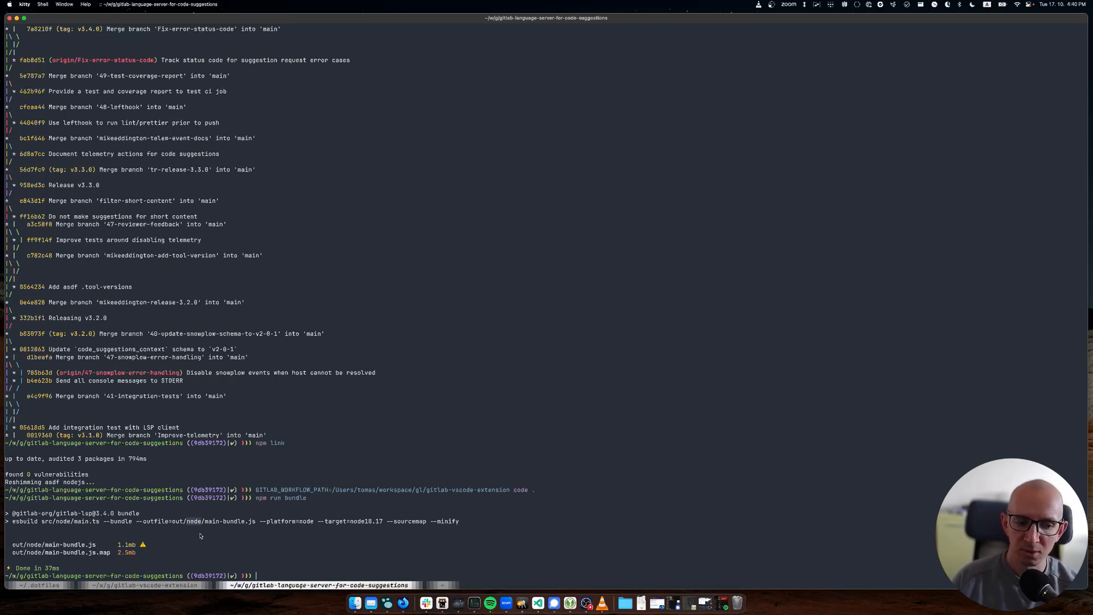
pyautogui.moveTo(164, 531)
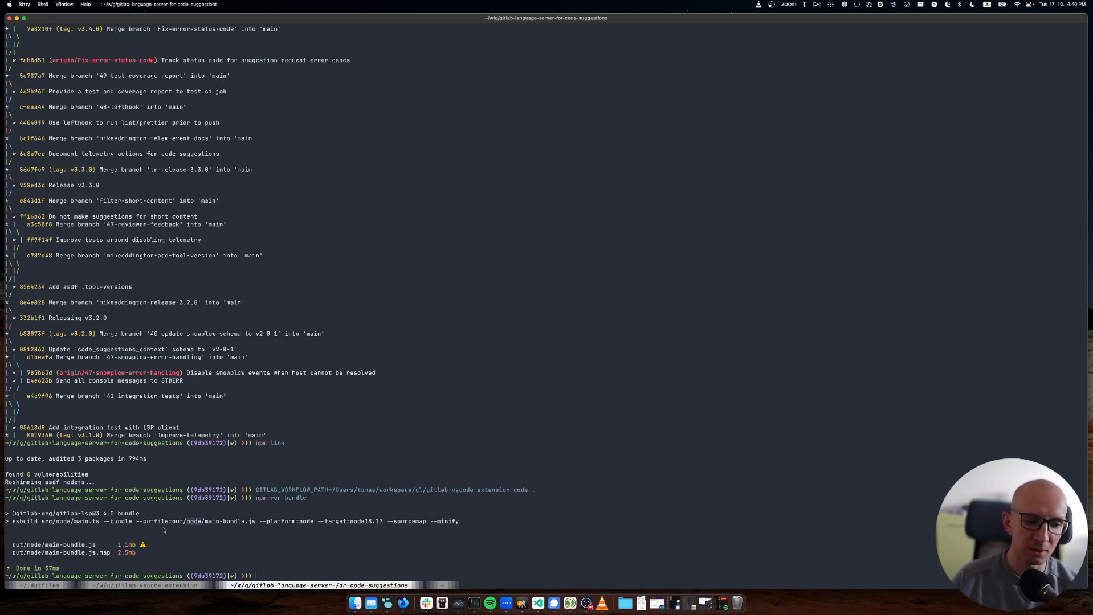
pyautogui.moveTo(200, 528)
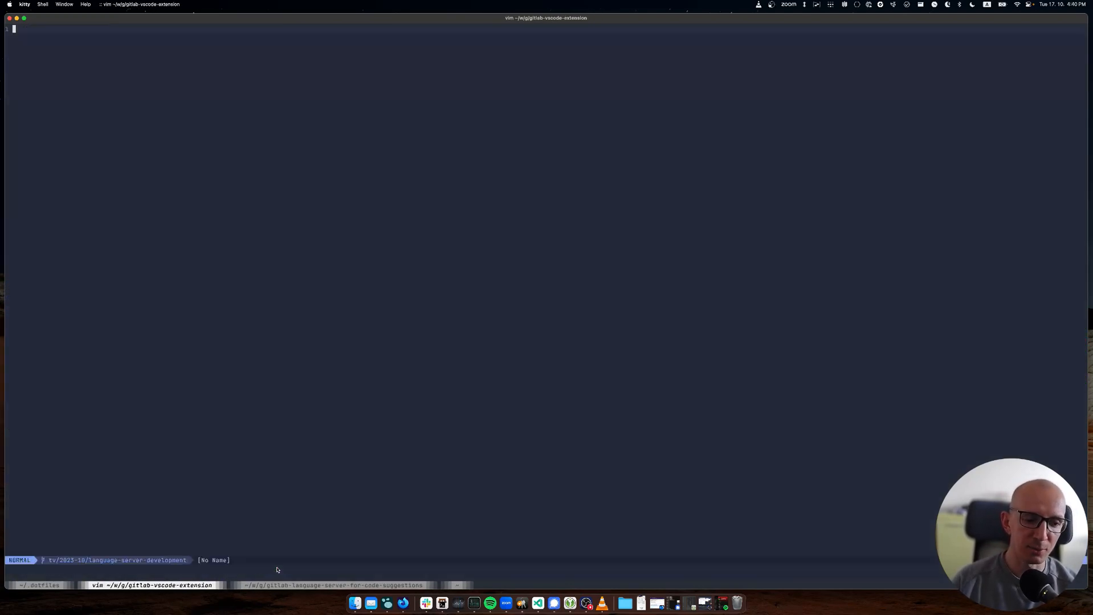
pyautogui.write('main')
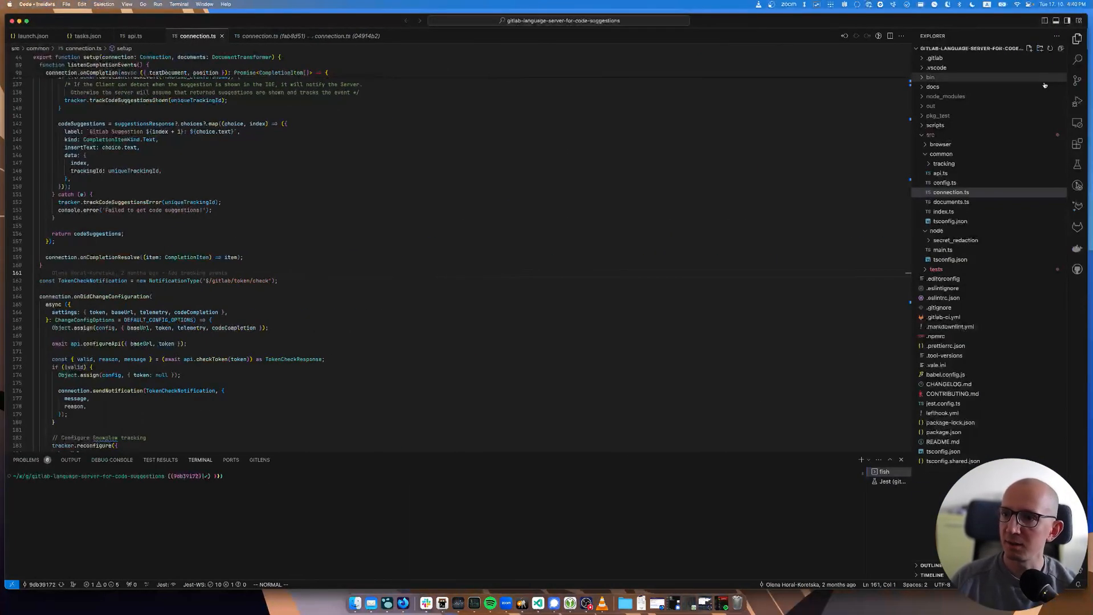
# Step: Show launch.json with the Start server and Attach to VS Code Extension configurations
pyautogui.click(1076, 100)
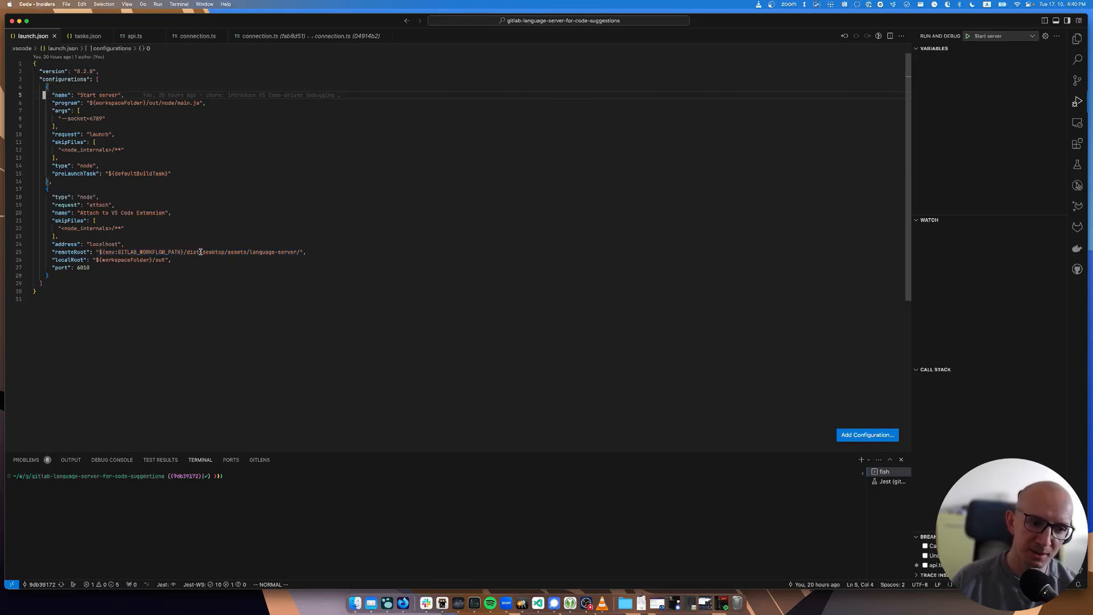
pyautogui.moveTo(250, 251)
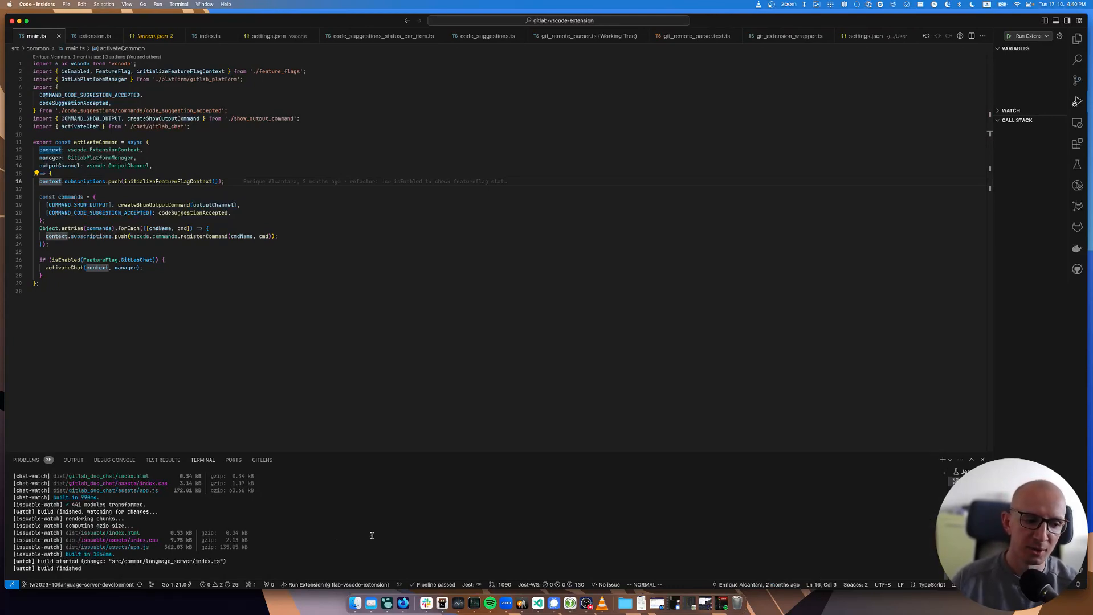
pyautogui.moveTo(85, 476)
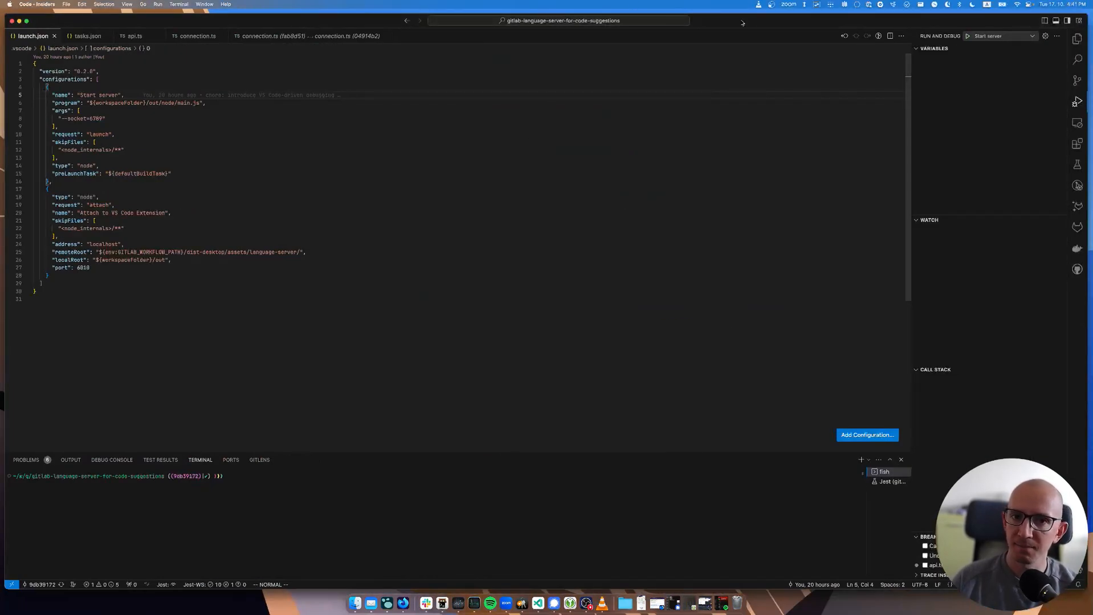
# Step: Start the 'Attach to VS Code Extension' debug session, show GitLab Language Server output and bring up connection.ts
pyautogui.click(1031, 35)
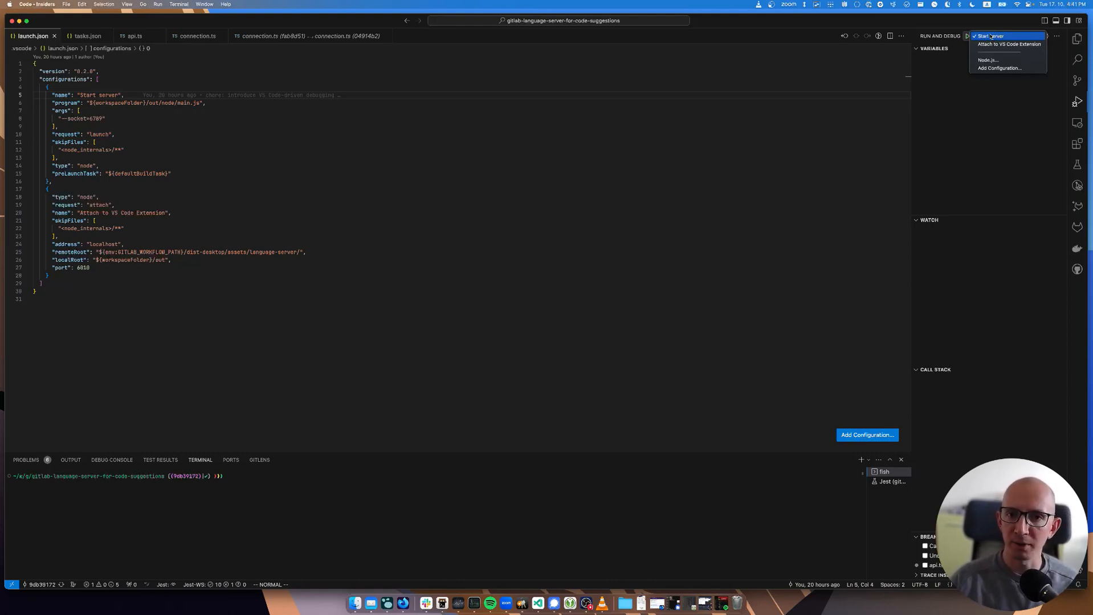
pyautogui.moveTo(1010, 45)
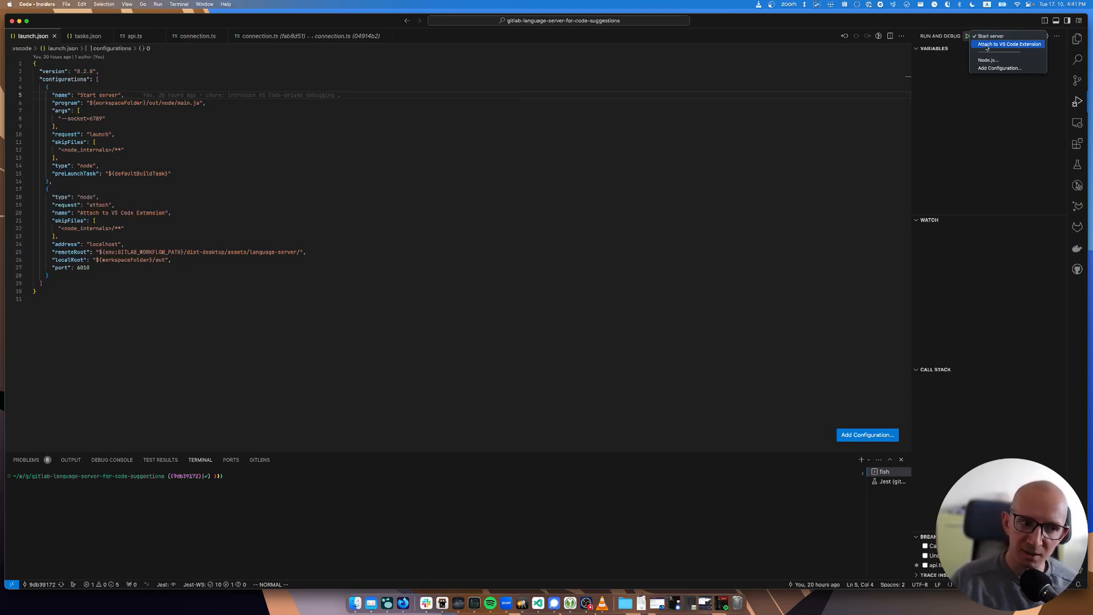
pyautogui.click(1008, 44)
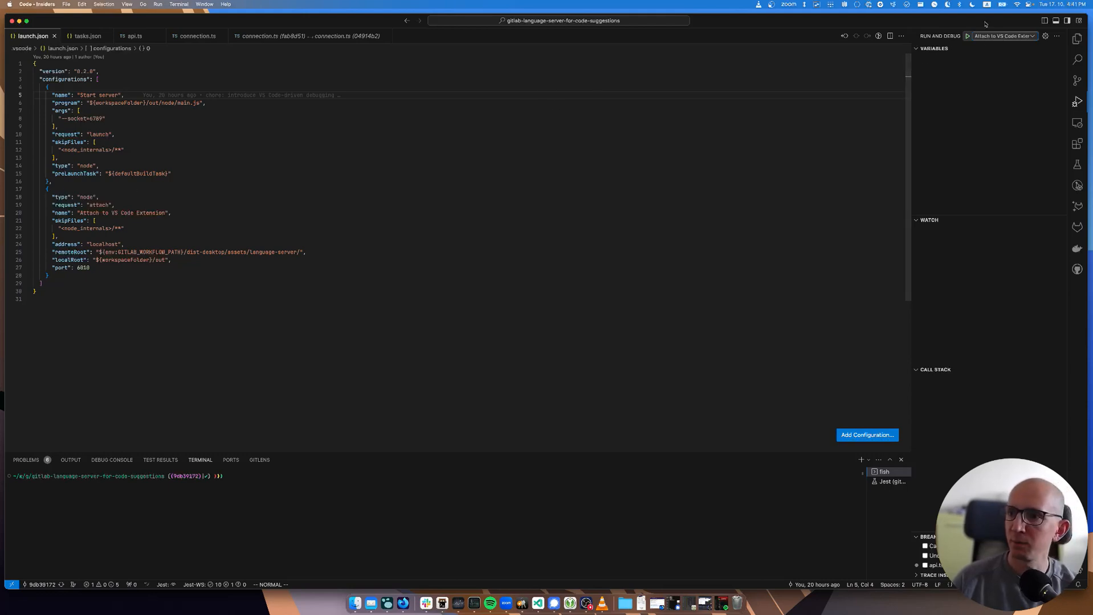
pyautogui.click(969, 36)
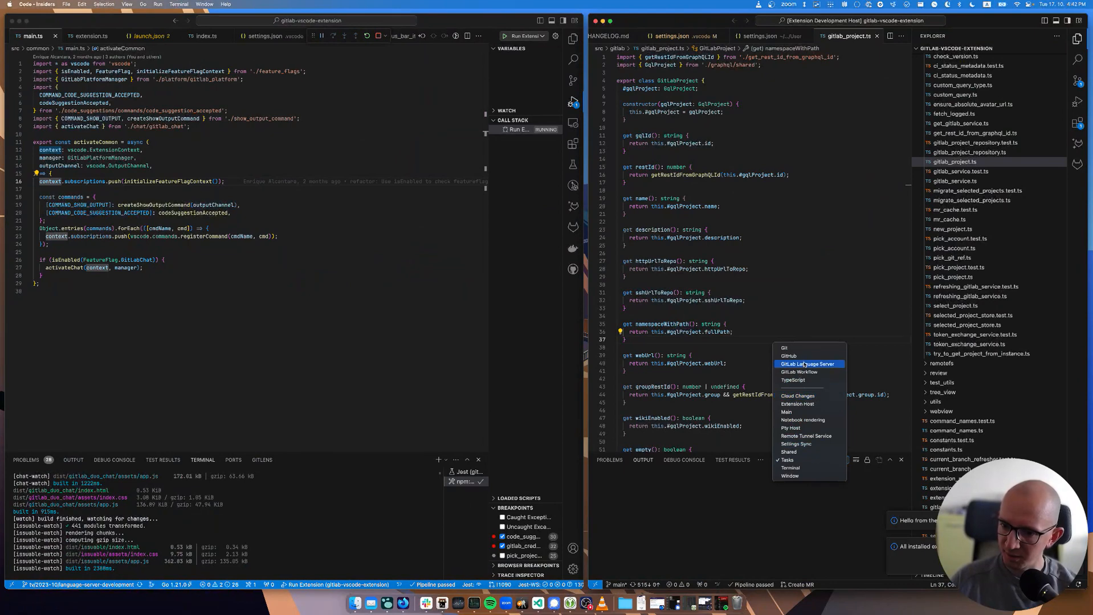
pyautogui.click(809, 364)
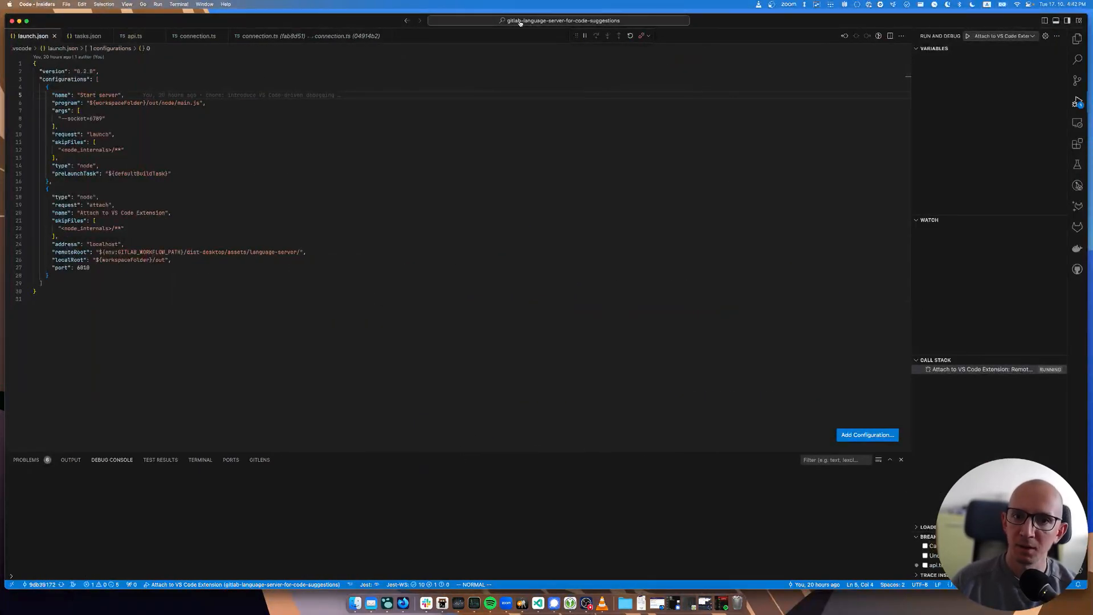
pyautogui.click(196, 35)
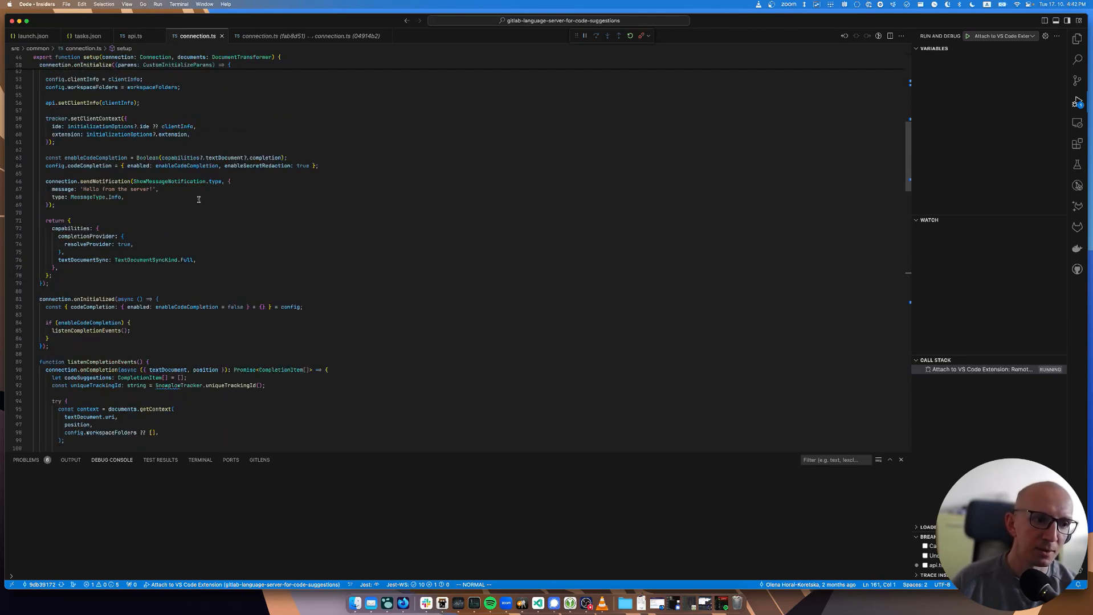
# Step: Hit the line 92 breakpoint in listenCompletionEvents and add console.log('testing') in the handler
pyautogui.scroll(-3)
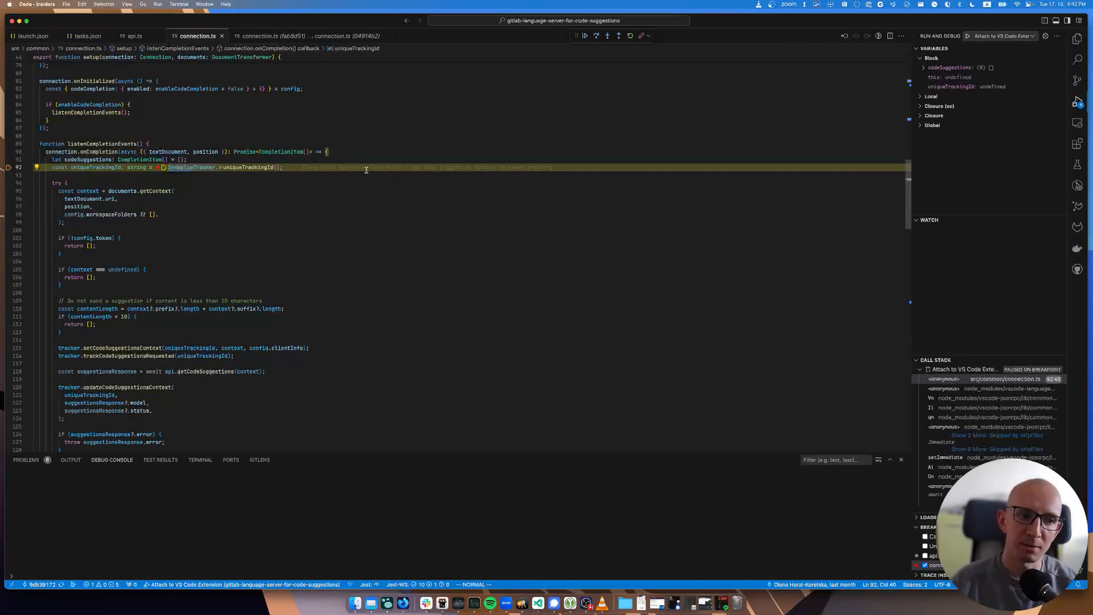
pyautogui.moveTo(264, 151)
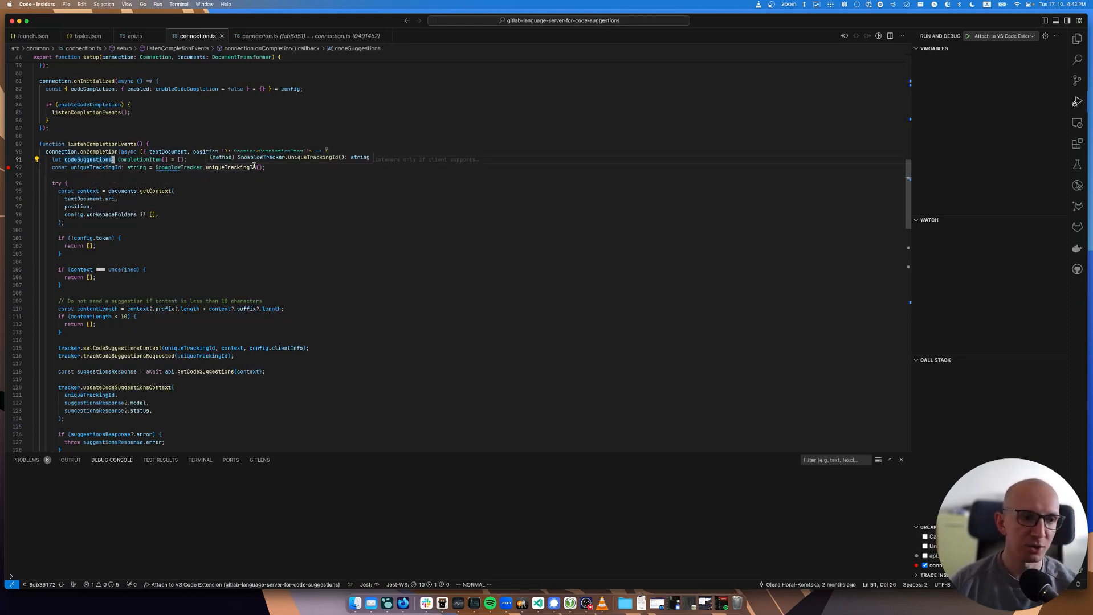
pyautogui.write('console.log(')
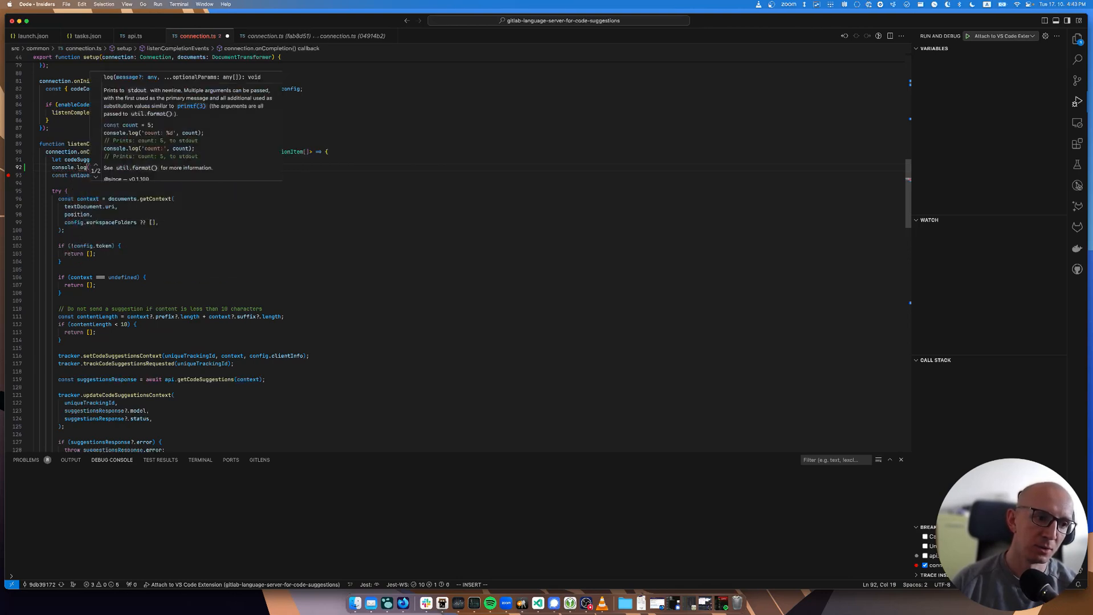
pyautogui.write('testing')
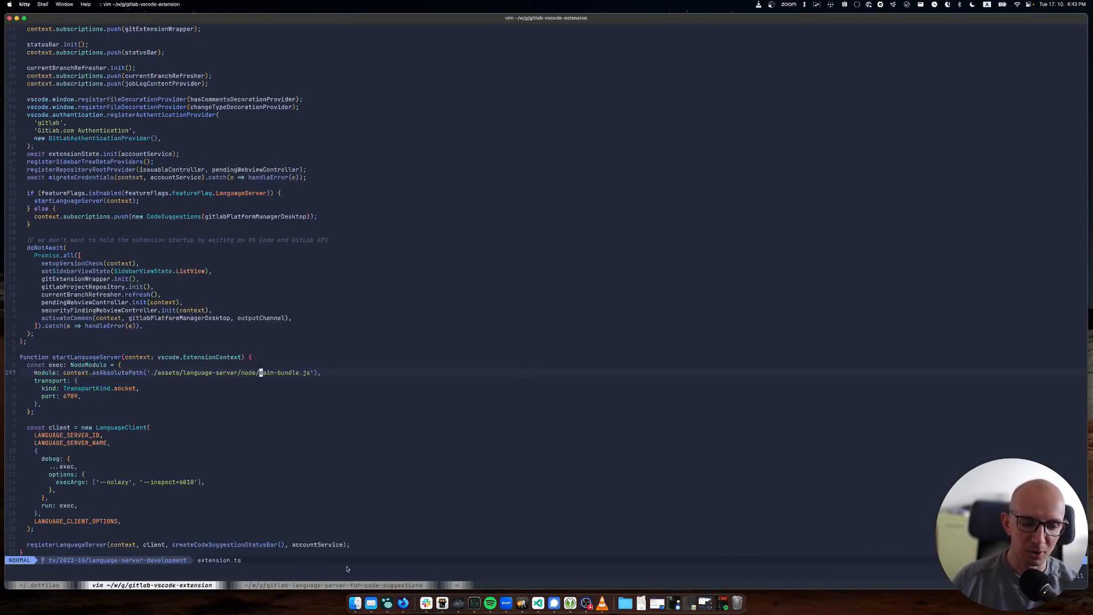
# Step: In the language server shell run npm run bundle again to rebuild the bundle
pyautogui.click(327, 585)
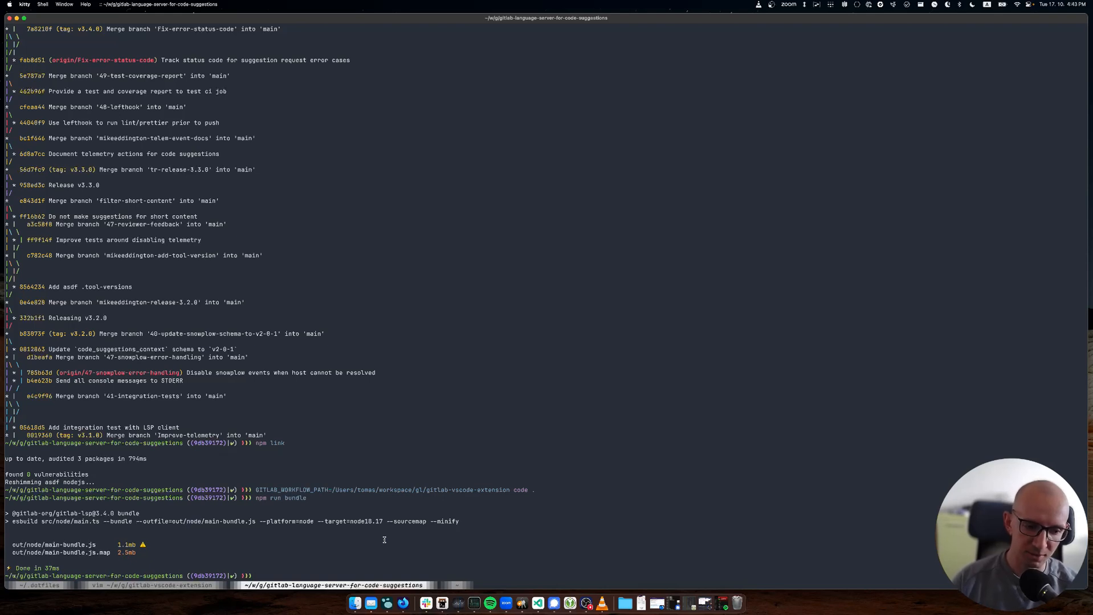
pyautogui.write('vim')
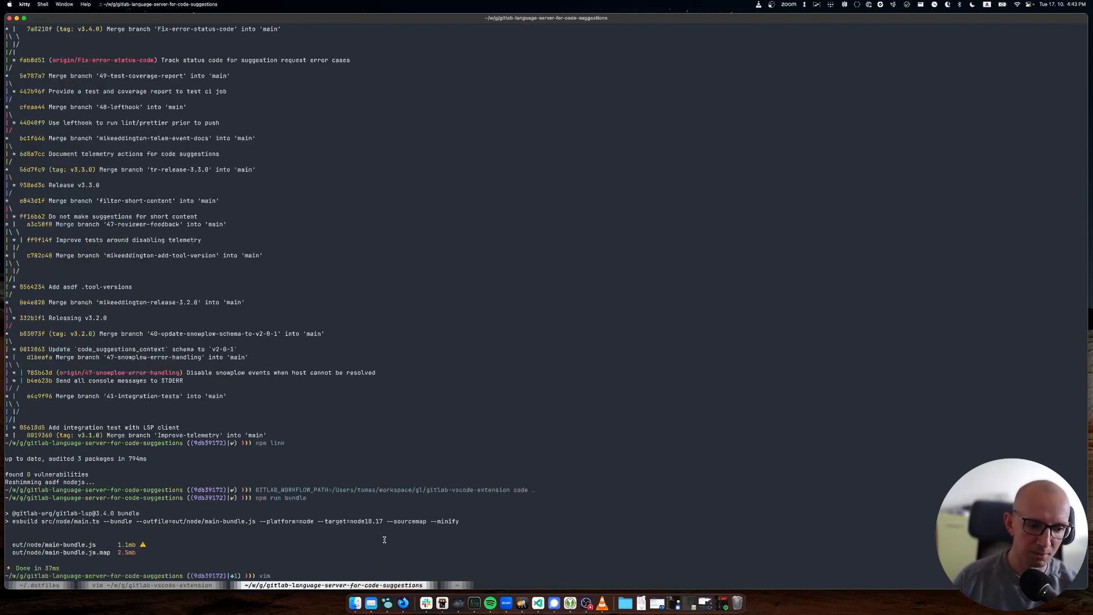
pyautogui.write('npm run bundle')
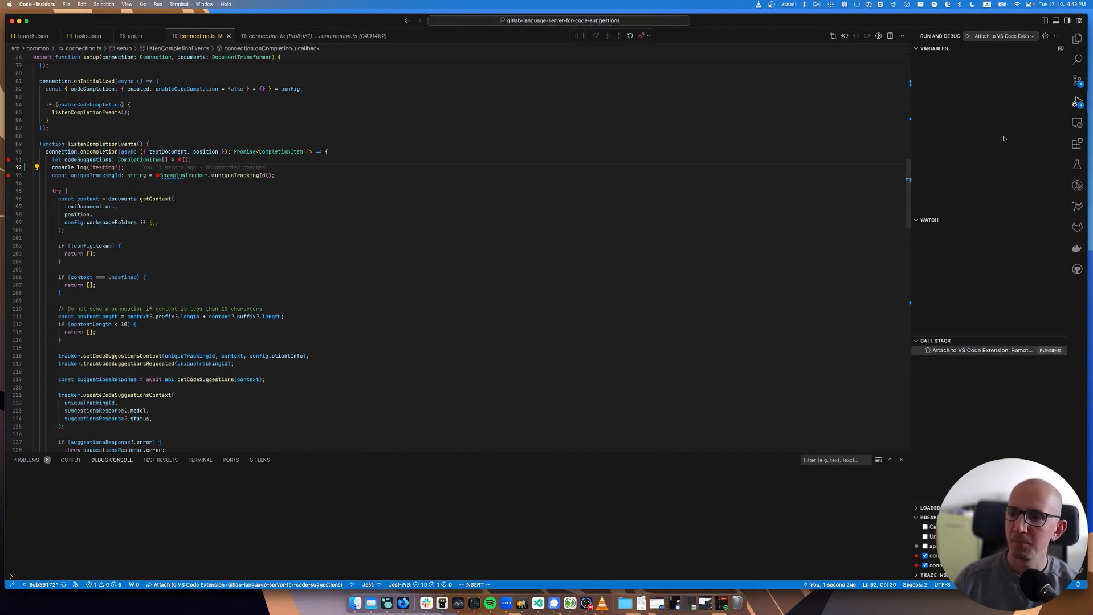
pyautogui.moveTo(917, 197)
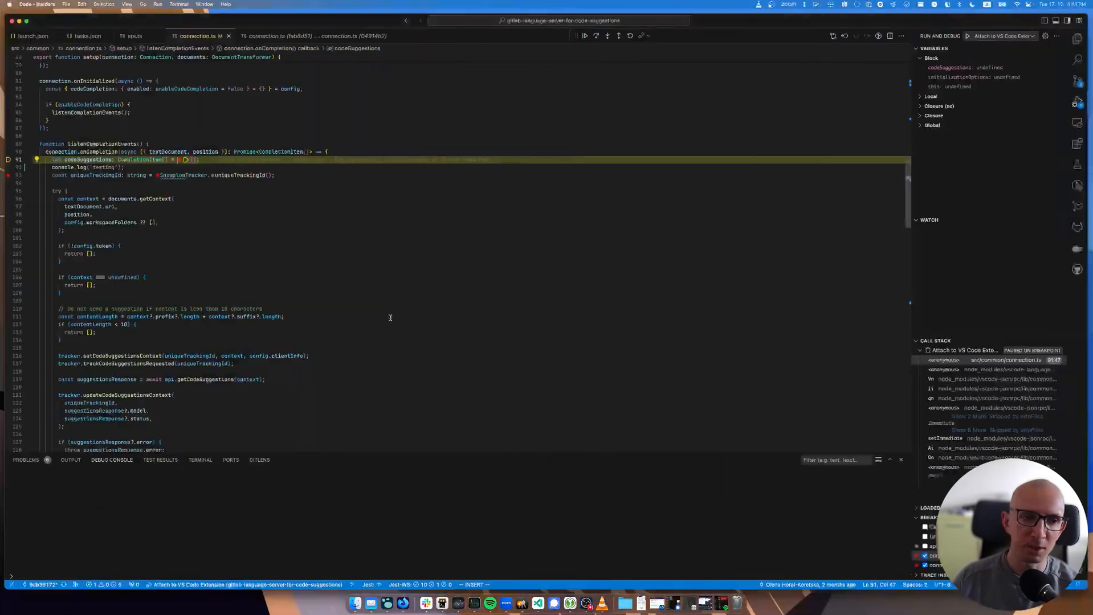
# Step: Step over from the line-91 breakpoint onto the console.log("testing") line in connection.ts
pyautogui.click(593, 36)
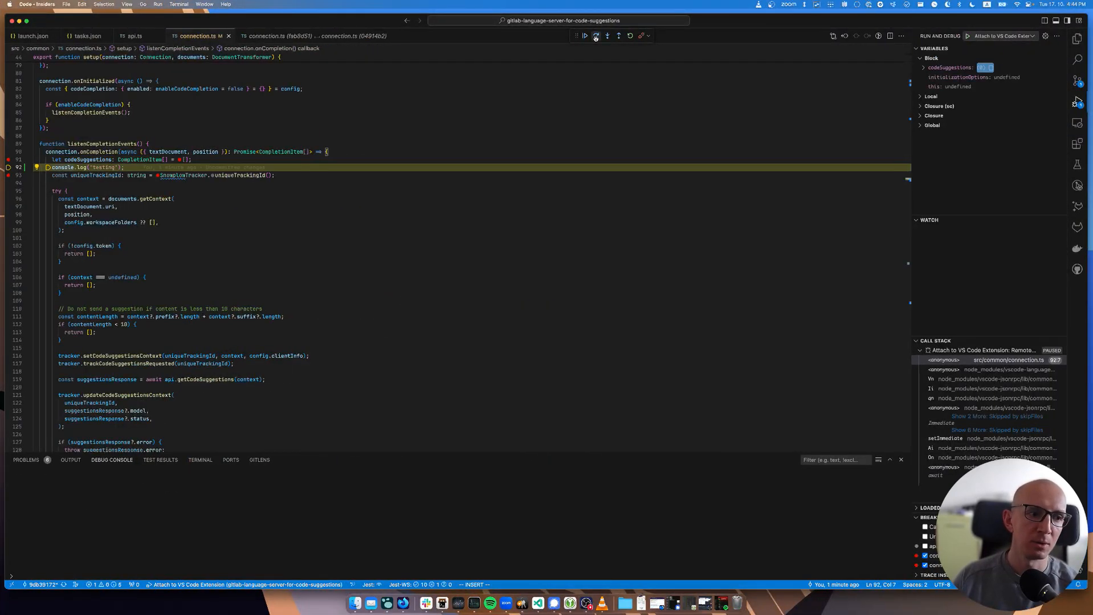